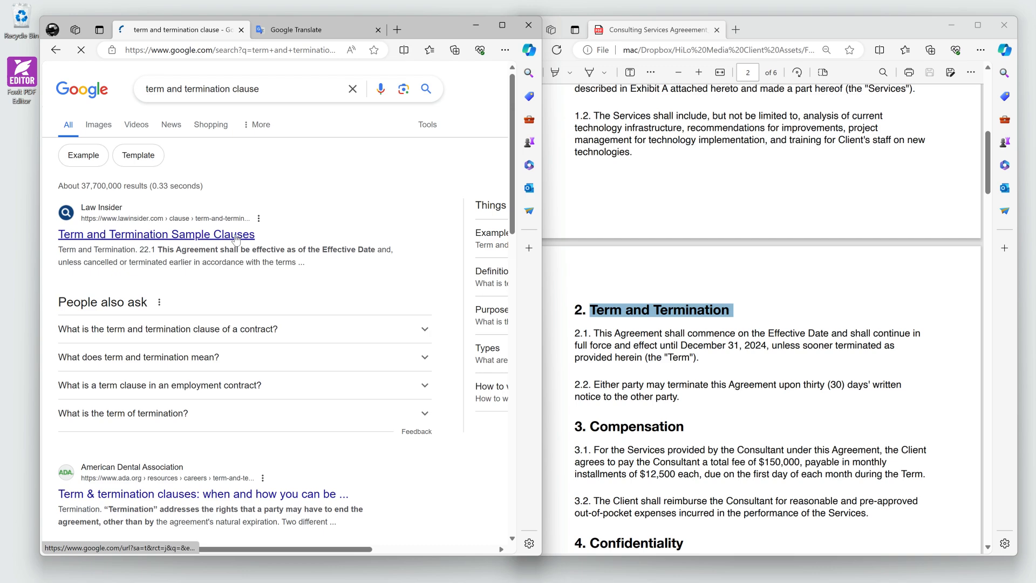
# - View the sample termination clauses result from the Google search
pyautogui.click(156, 235)
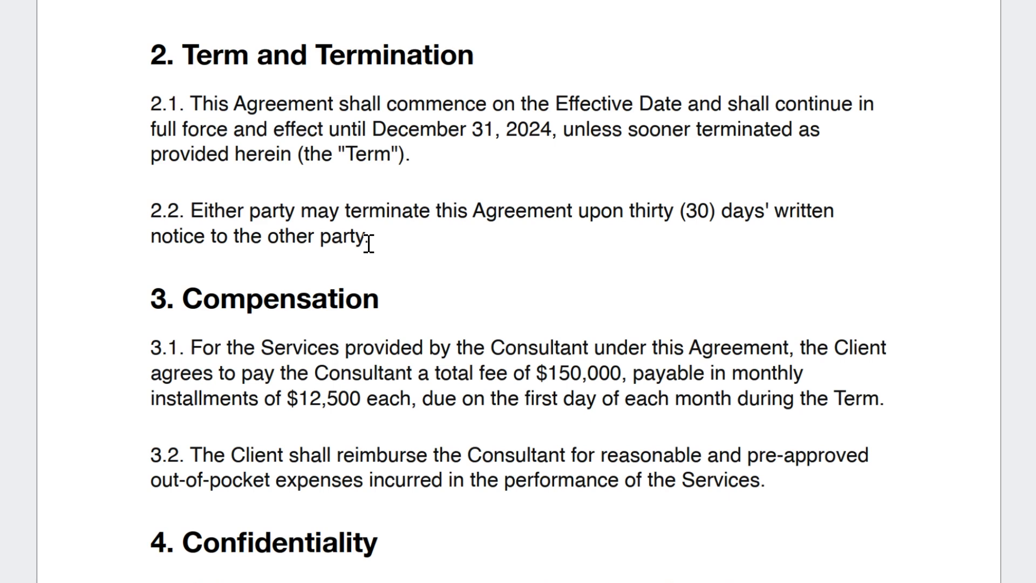
# - Launch the AI Assistant and reveal its additional text tools for the selected clauses
pyautogui.scroll(-3)
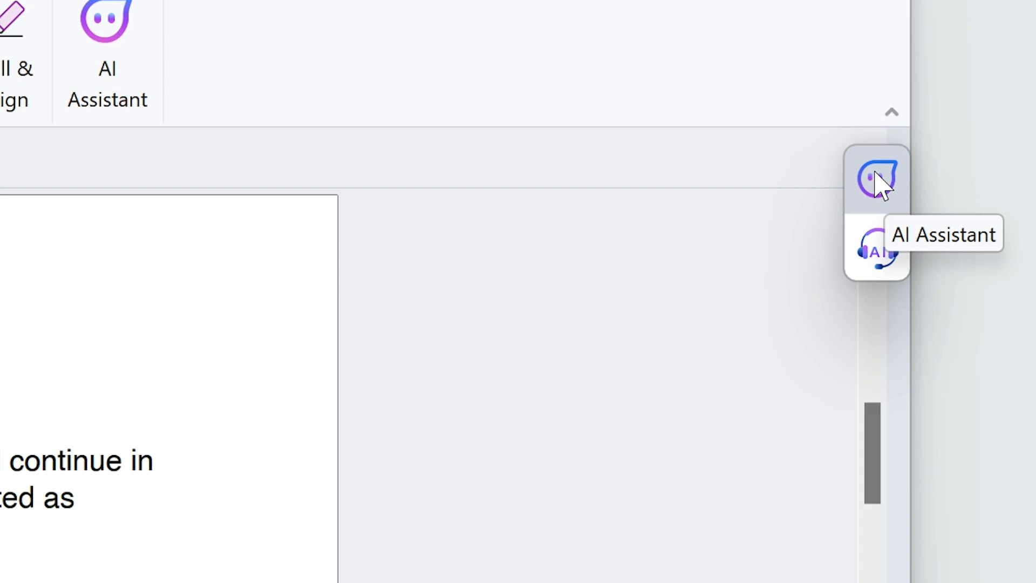
pyautogui.click(877, 177)
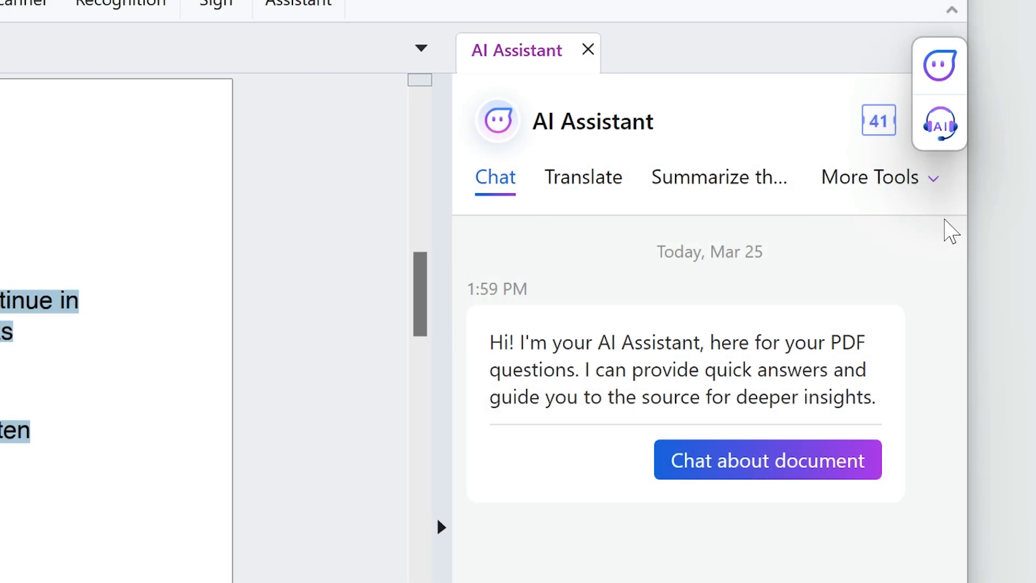
pyautogui.click(872, 177)
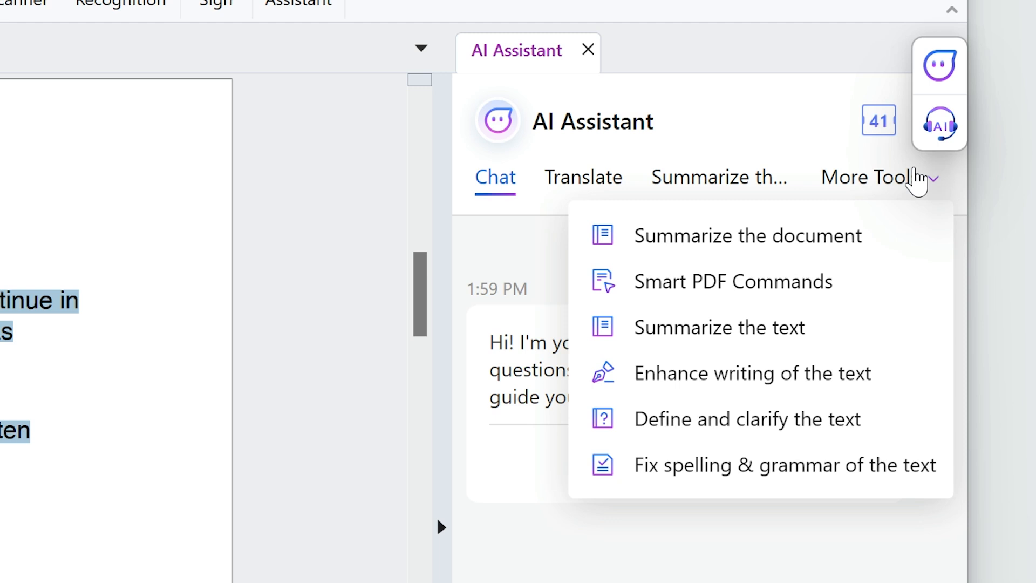
pyautogui.moveTo(790, 426)
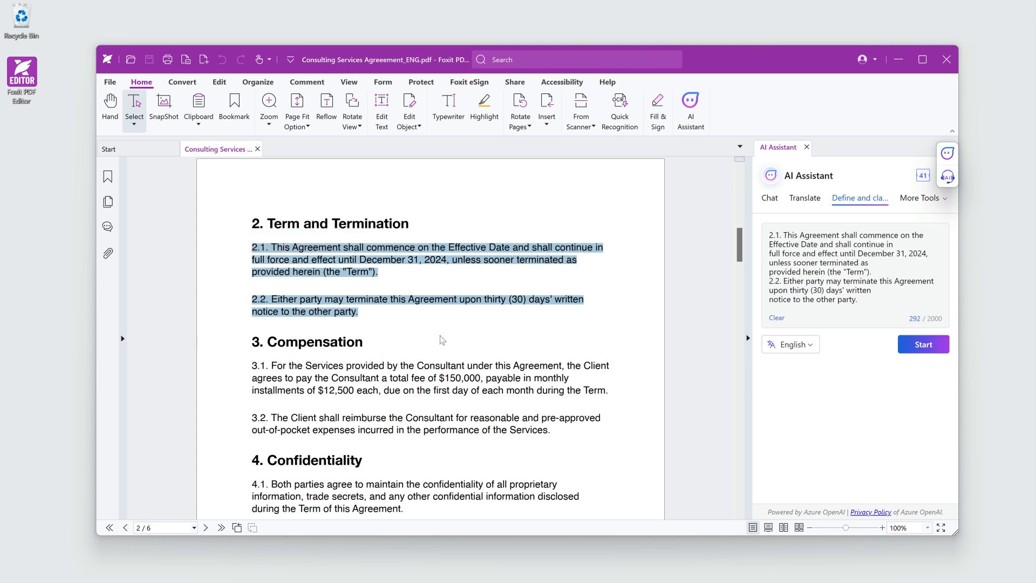
# - Run Define and clarify to explain clauses 2.1 and 2.2 in plain English
pyautogui.click(923, 344)
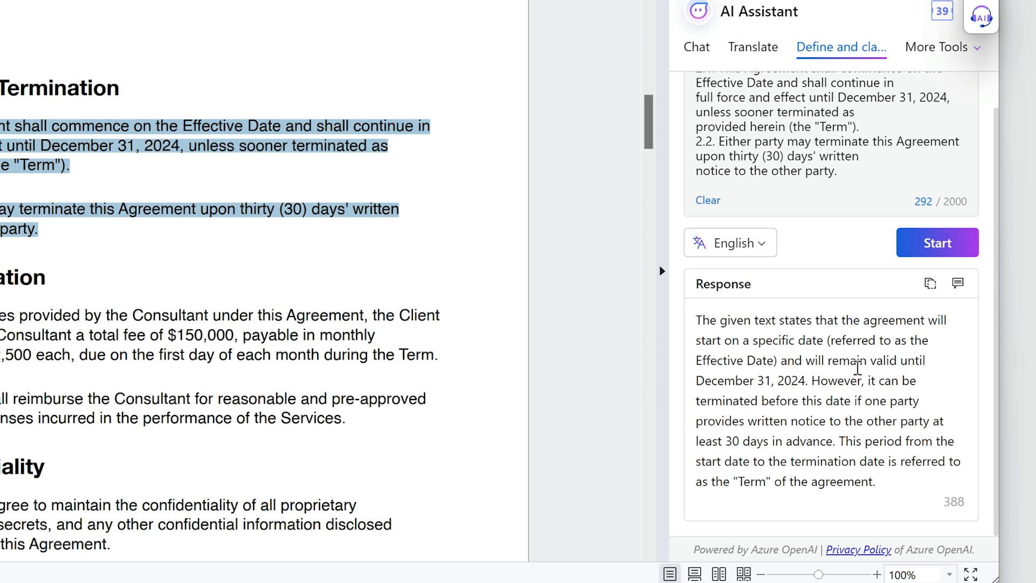
pyautogui.moveTo(920, 421)
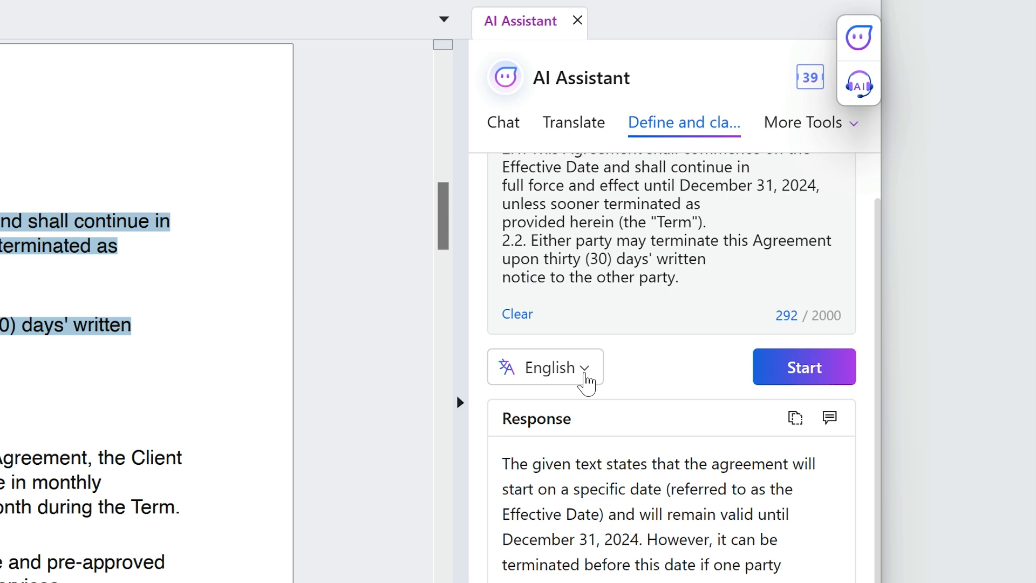
# - Switch the response language to Spanish and regenerate the clause explanation
pyautogui.click(546, 367)
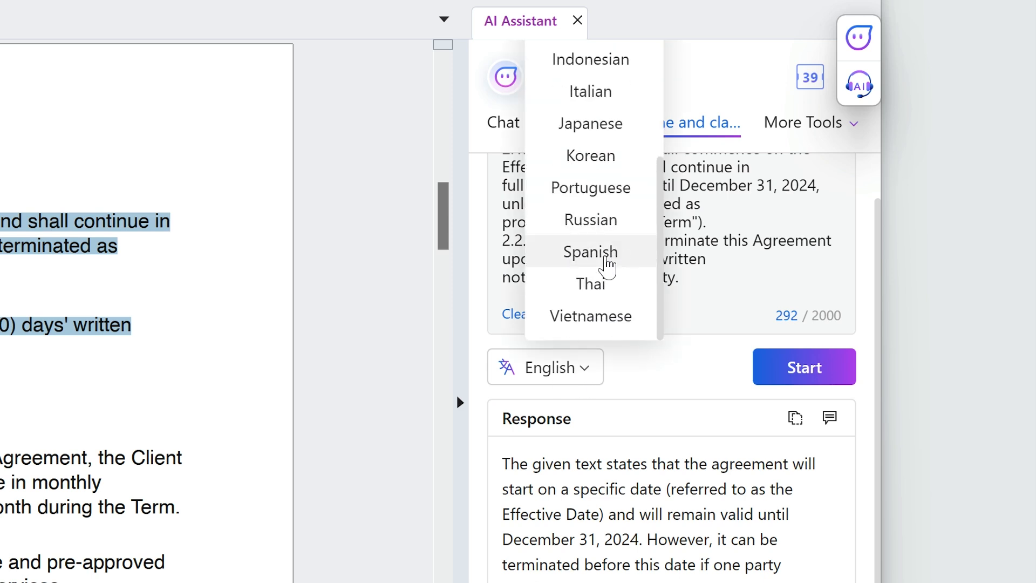
pyautogui.click(589, 251)
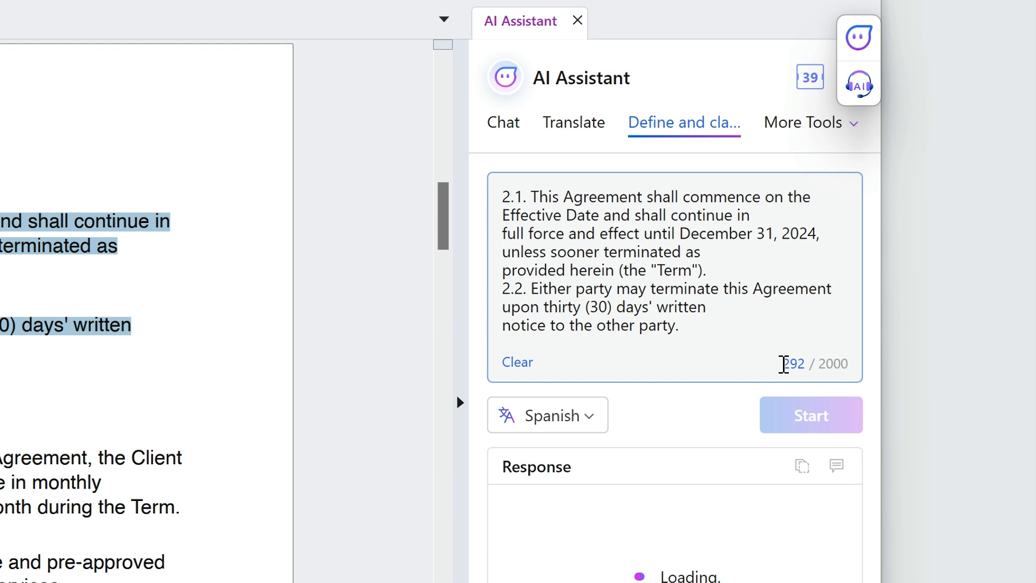
pyautogui.click(810, 414)
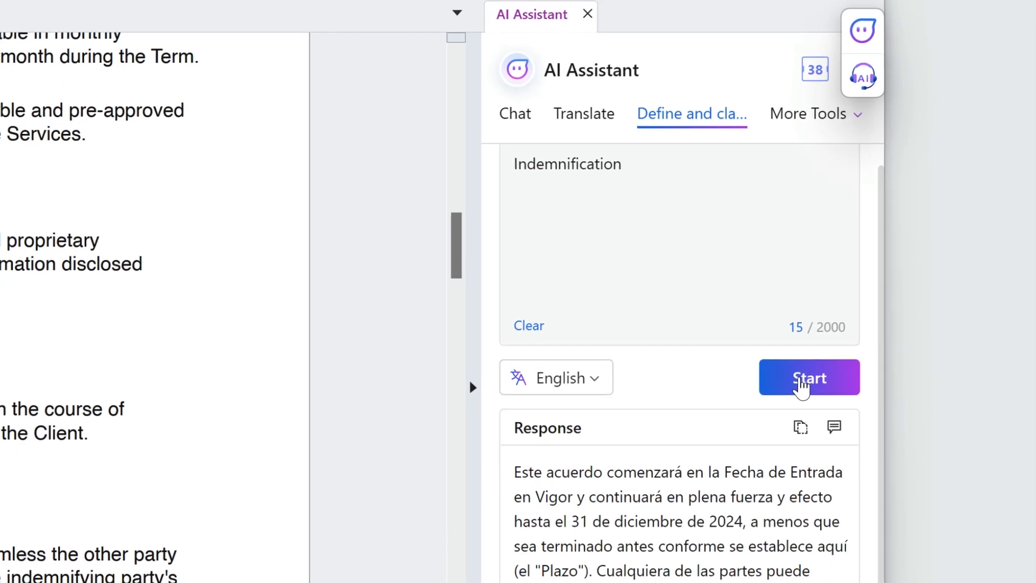
# - Request an English definition of the word Indemnification
pyautogui.click(808, 378)
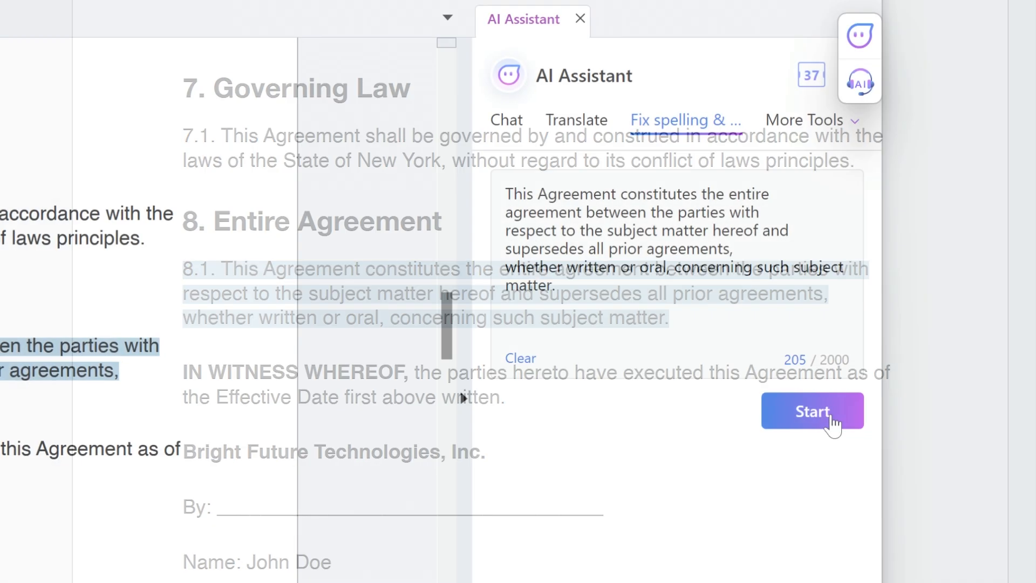
# - Run Fix spelling & grammar on the Entire Agreement clause
pyautogui.click(812, 411)
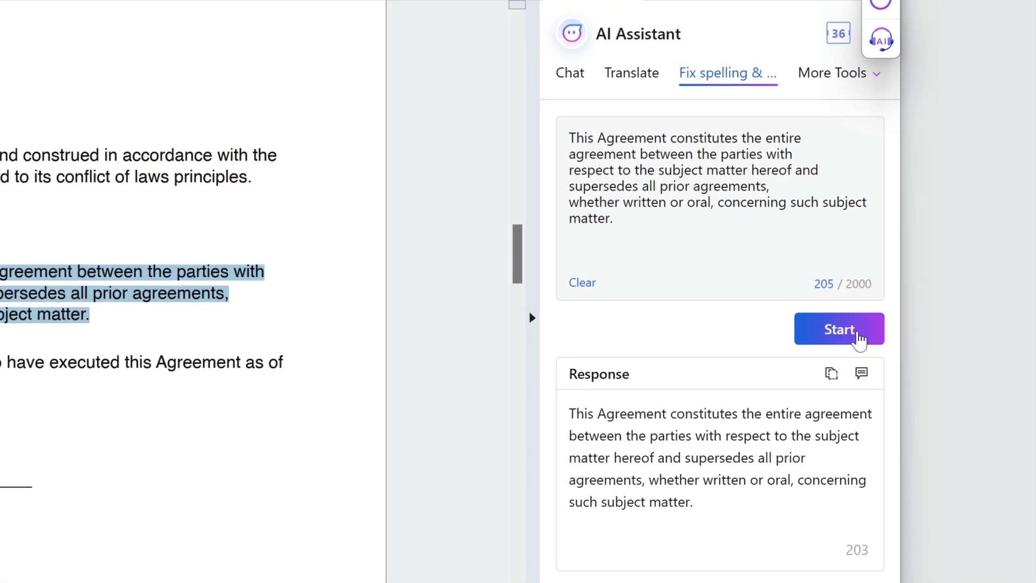